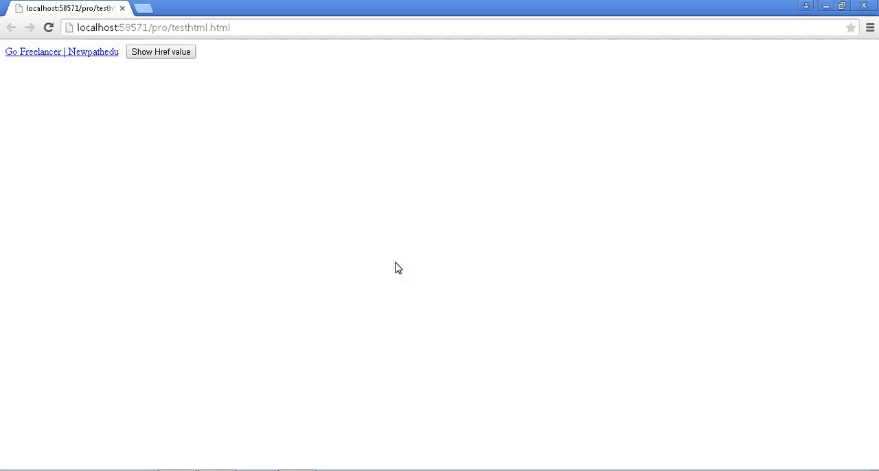
mouse_move(165, 138)
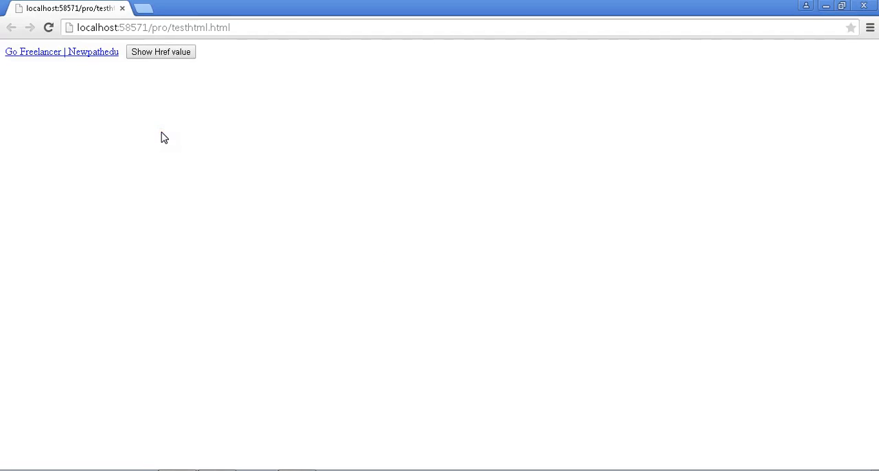
mouse_move(124, 81)
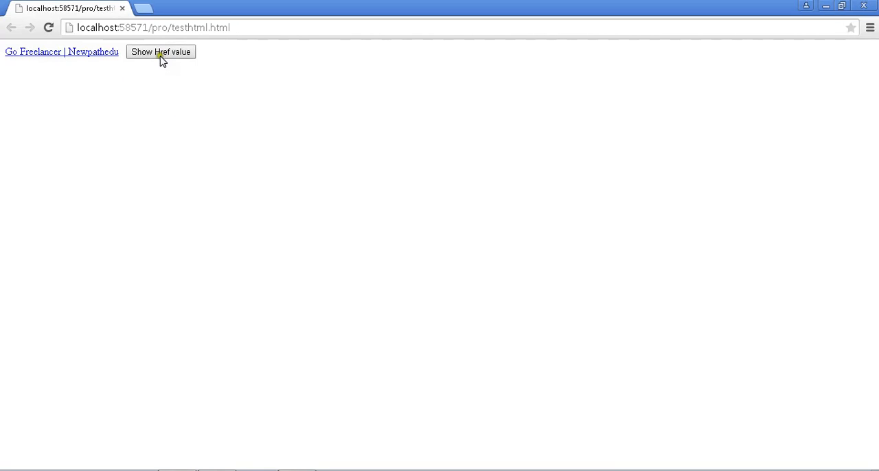
mouse_move(81, 55)
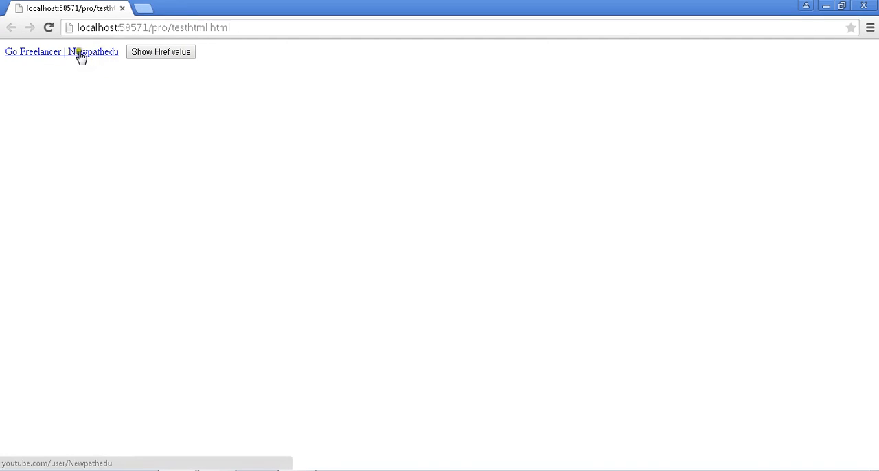
mouse_move(85, 55)
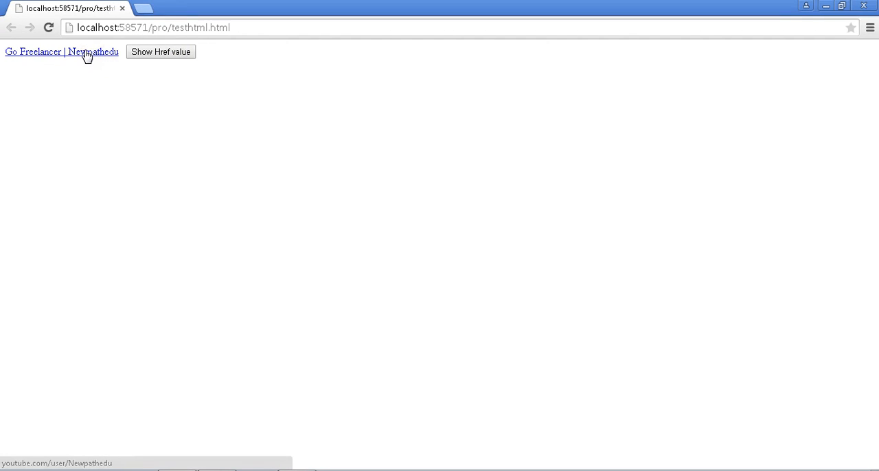
Follow the second link, return to the test page and trigger the Show Href value alert
left_click(60, 52)
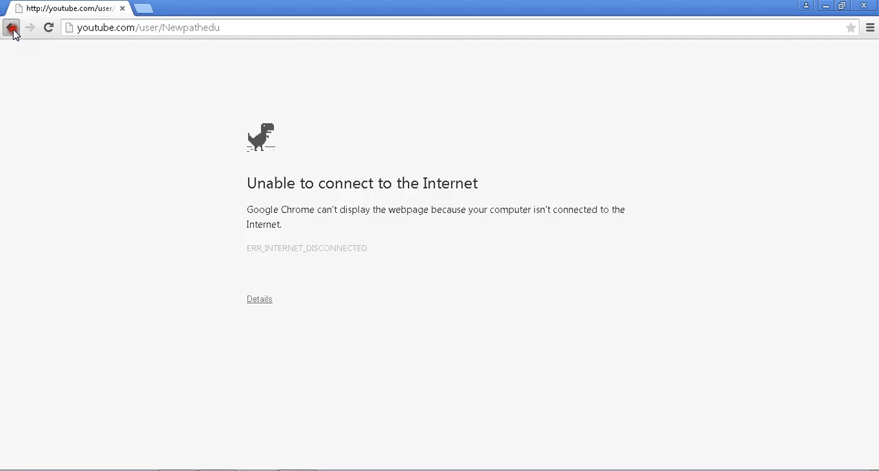
left_click(11, 28)
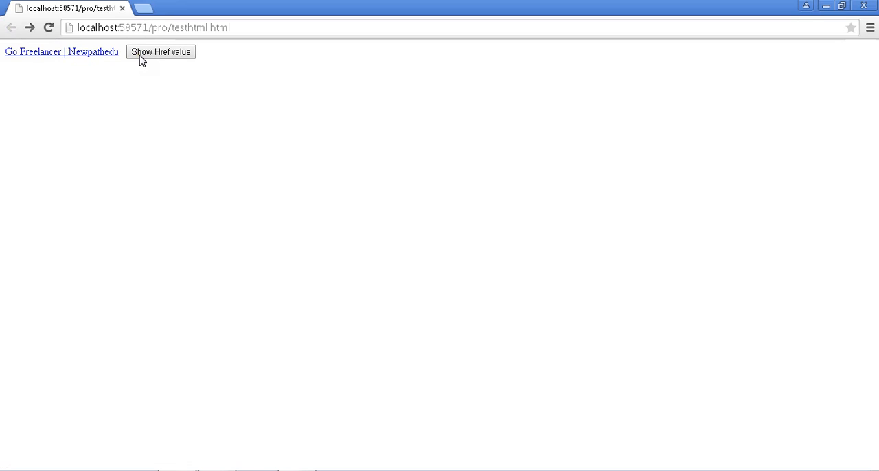
mouse_move(76, 55)
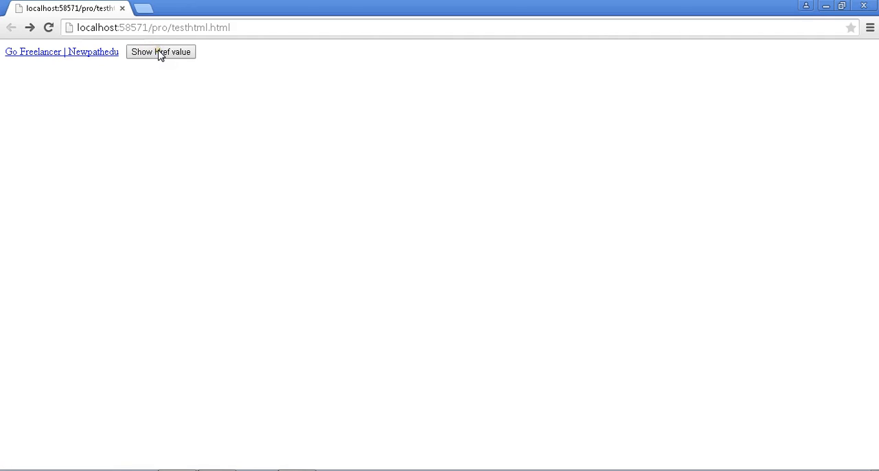
left_click(161, 52)
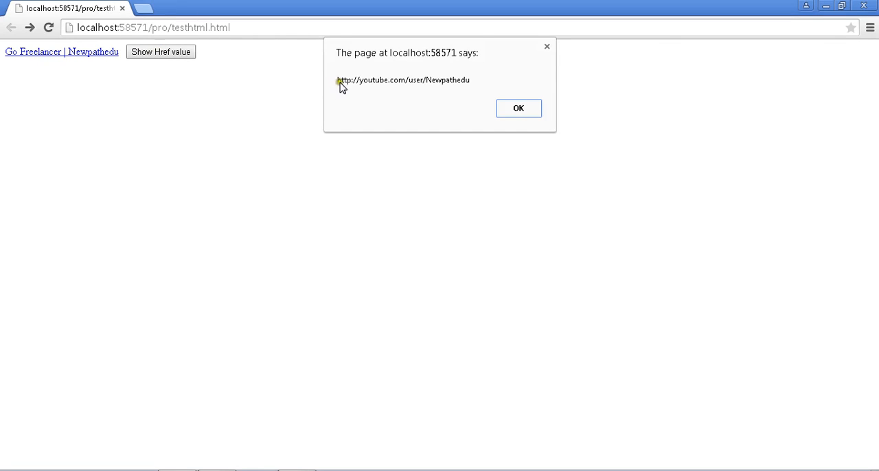
mouse_move(472, 83)
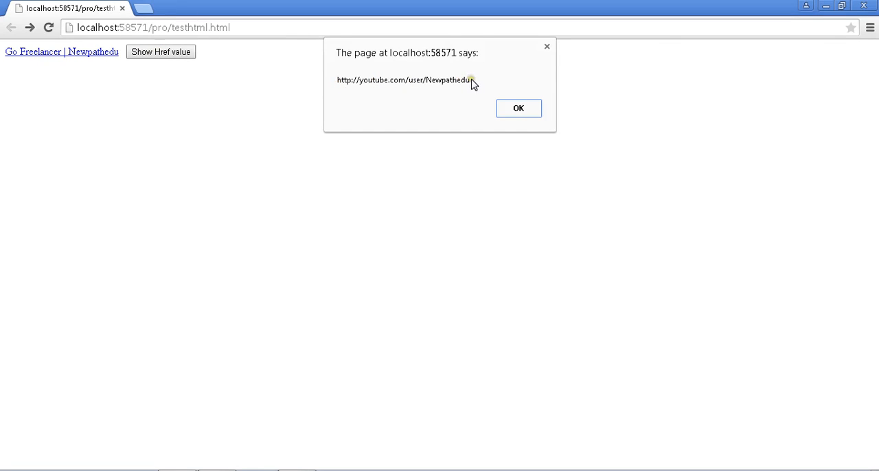
mouse_move(445, 84)
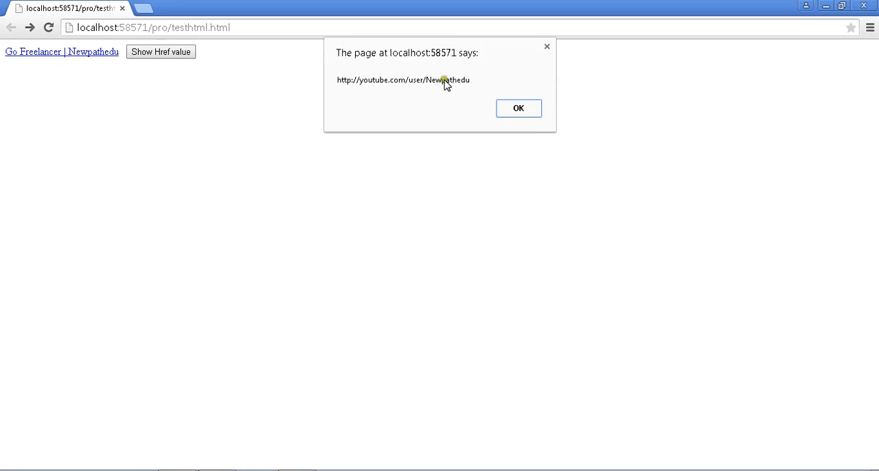
mouse_move(424, 99)
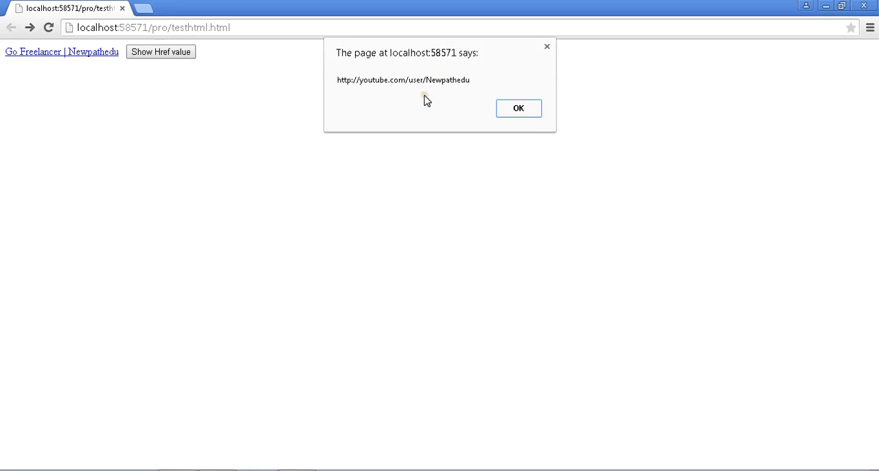
mouse_move(405, 95)
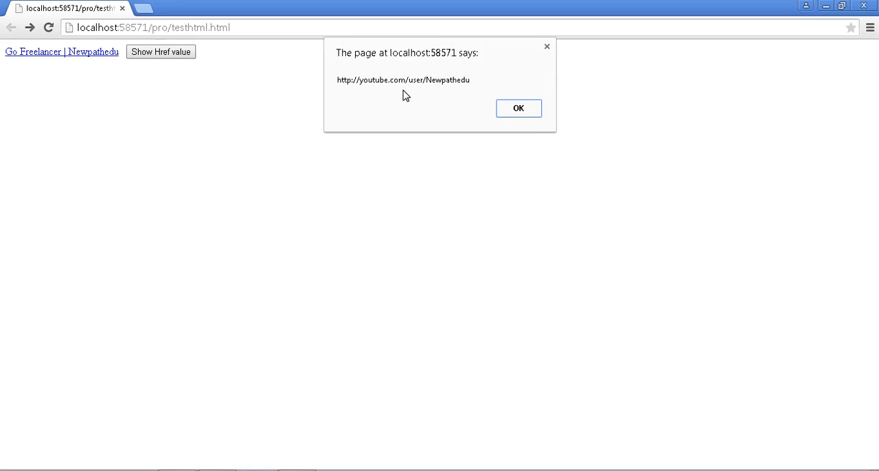
mouse_move(503, 107)
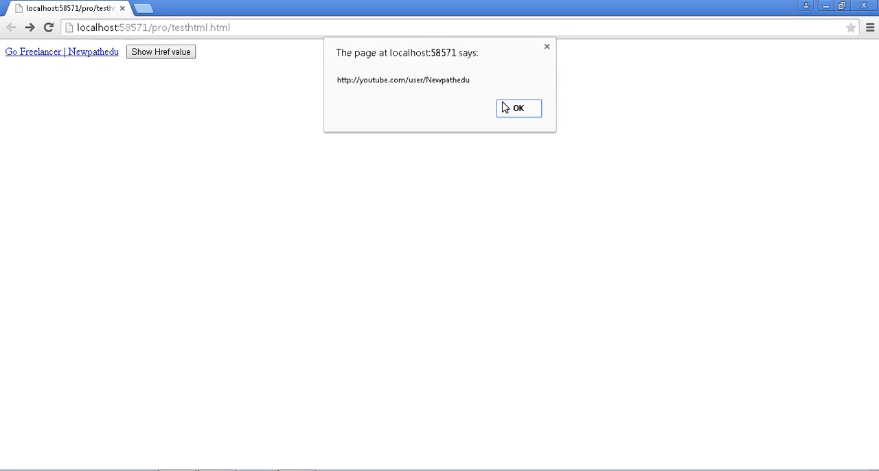
mouse_move(239, 241)
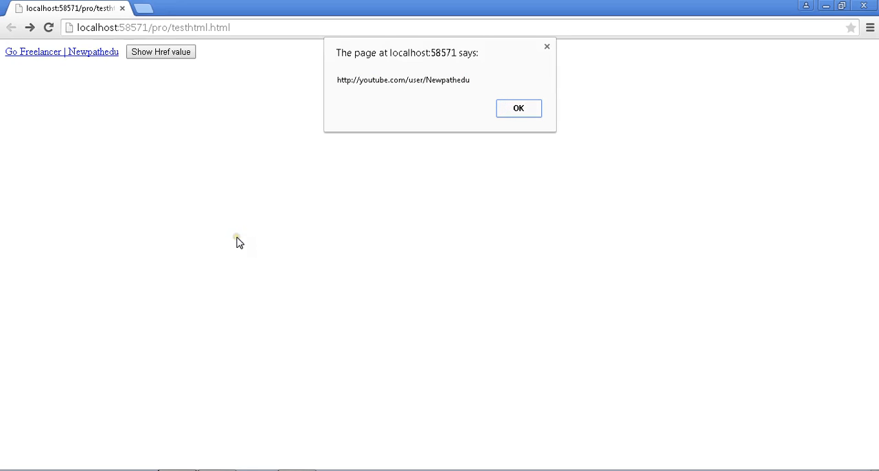
left_click(519, 109)
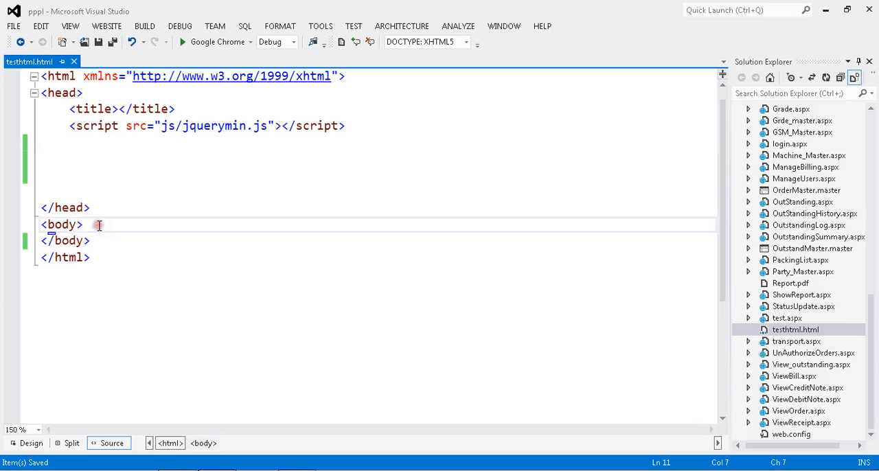
key("enter")
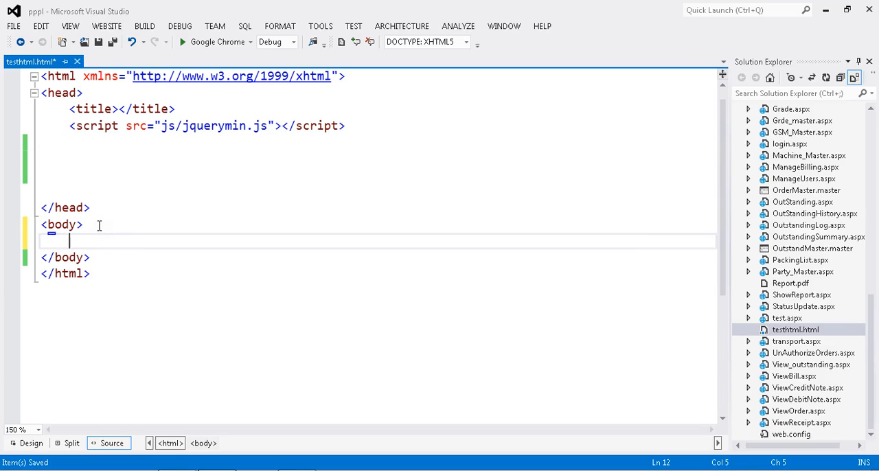
type("<a")
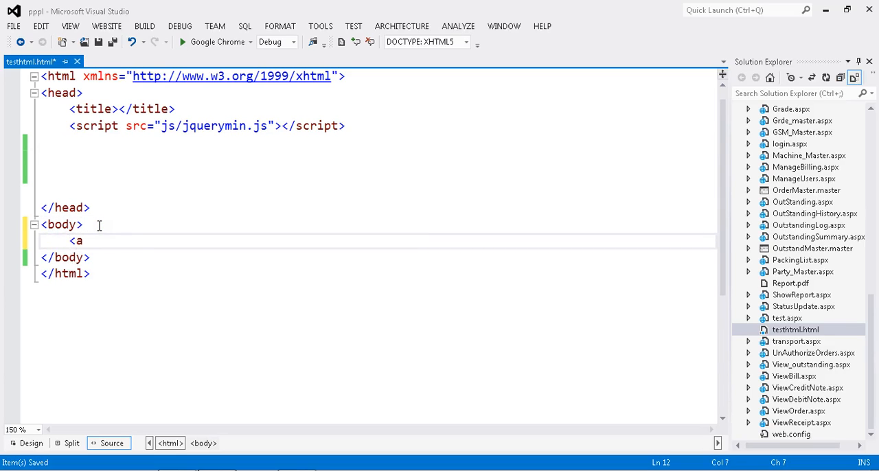
type("id")
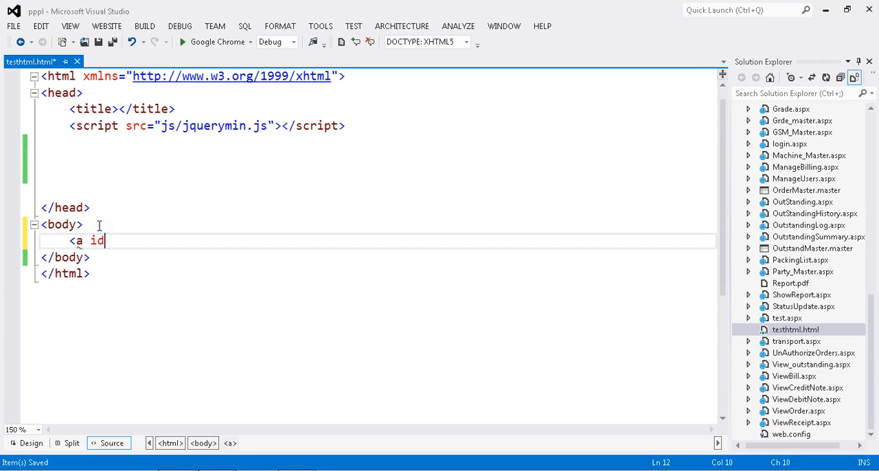
type("=\"")
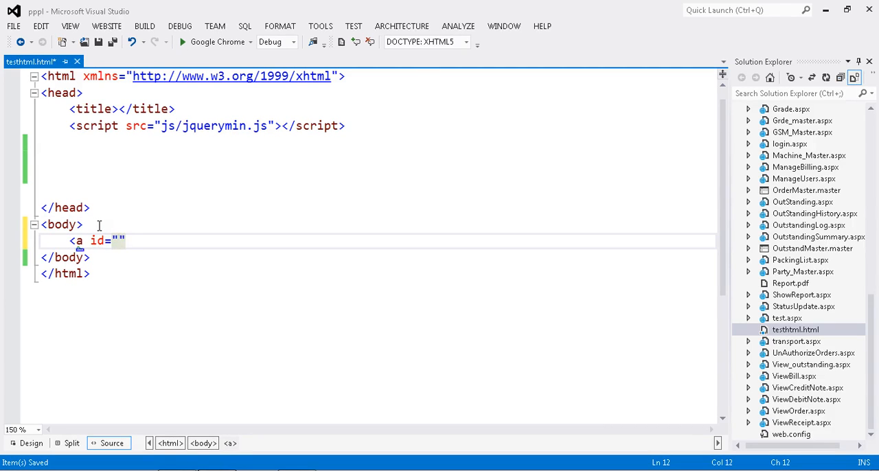
type("aid")
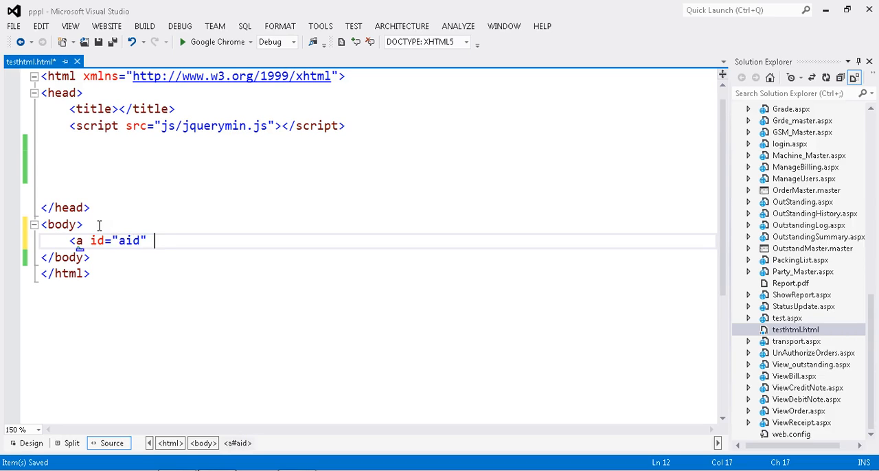
type("href")
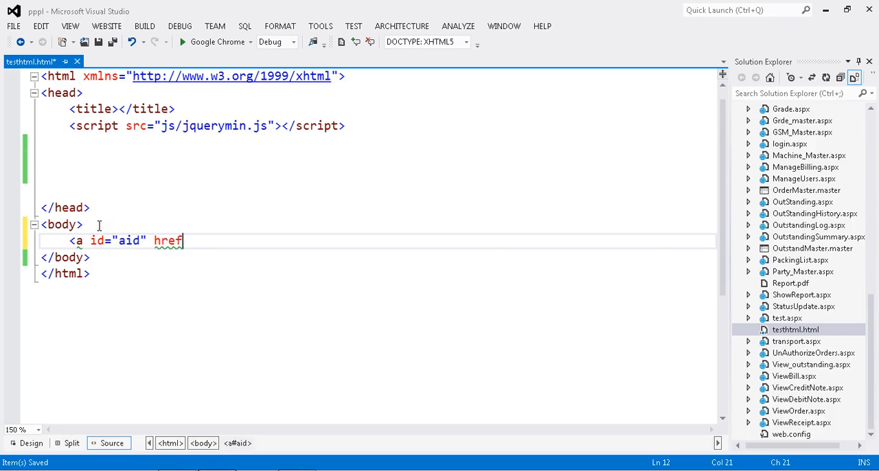
type("=\"h\"")
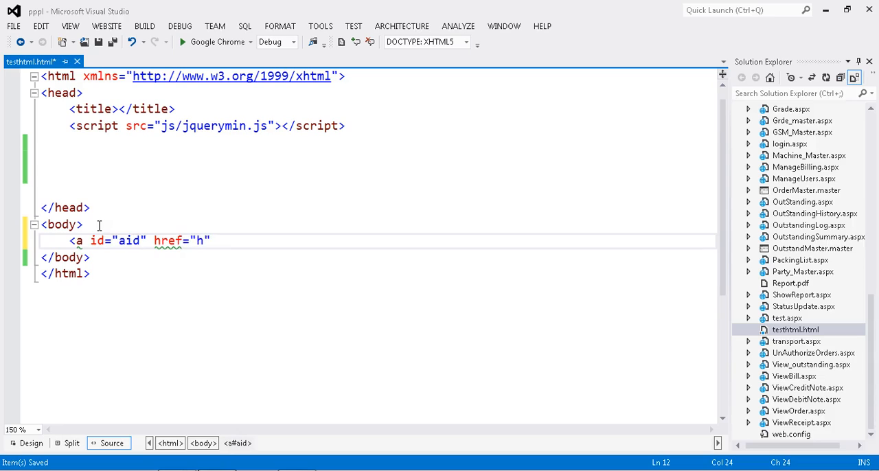
type("ttp://y")
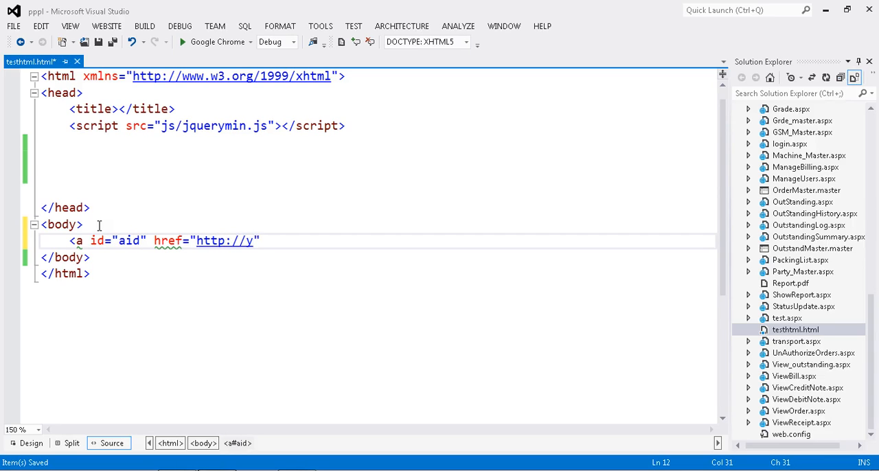
type("outube")
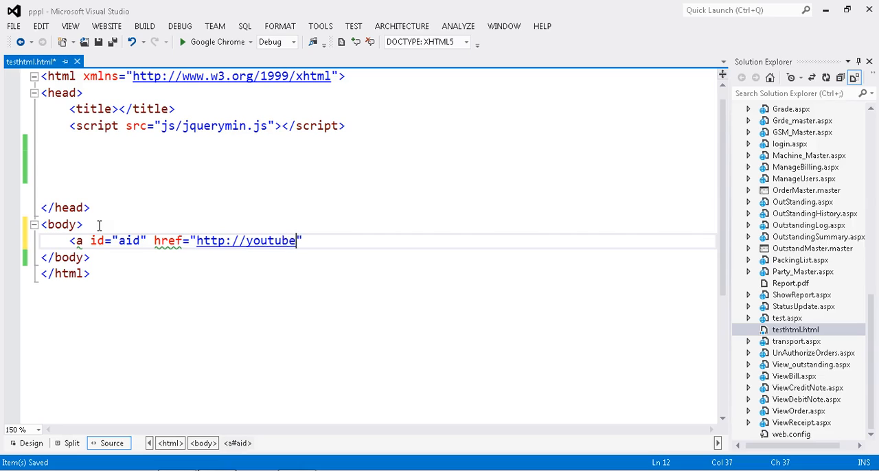
type(".com/")
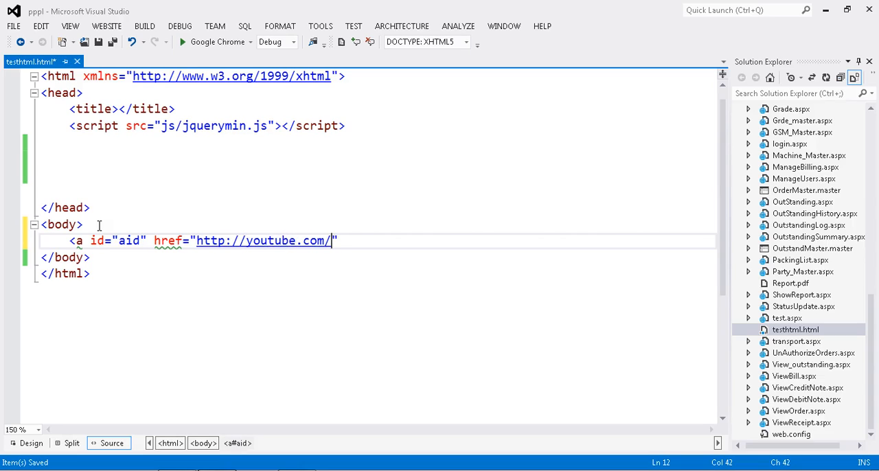
type("user/")
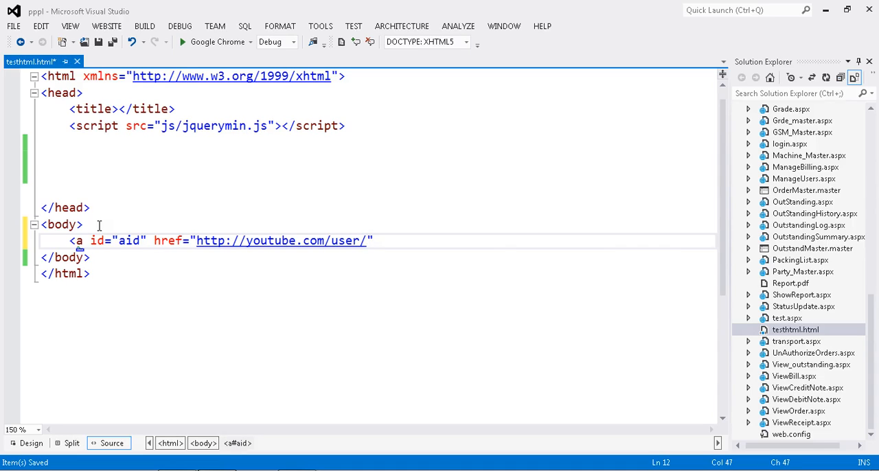
type("Newp")
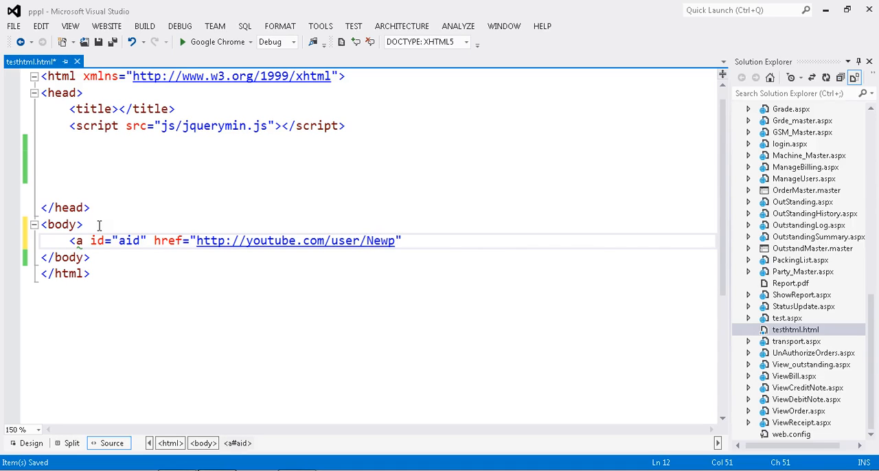
type("athedu")
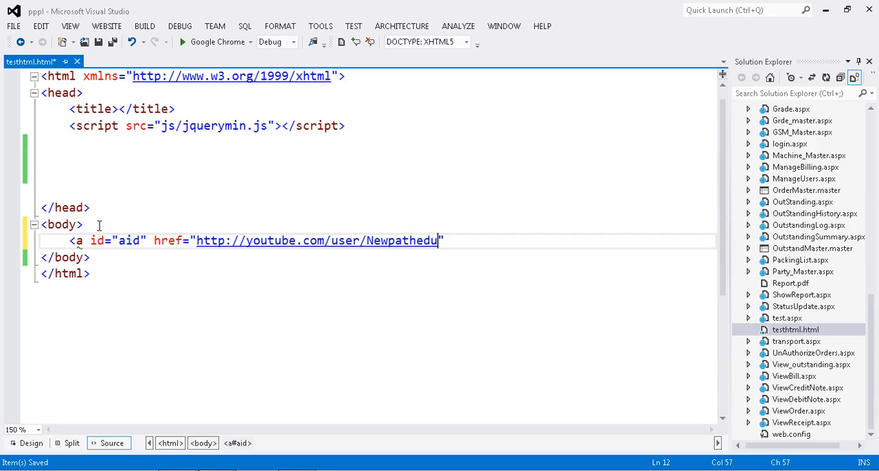
type("\"></a>")
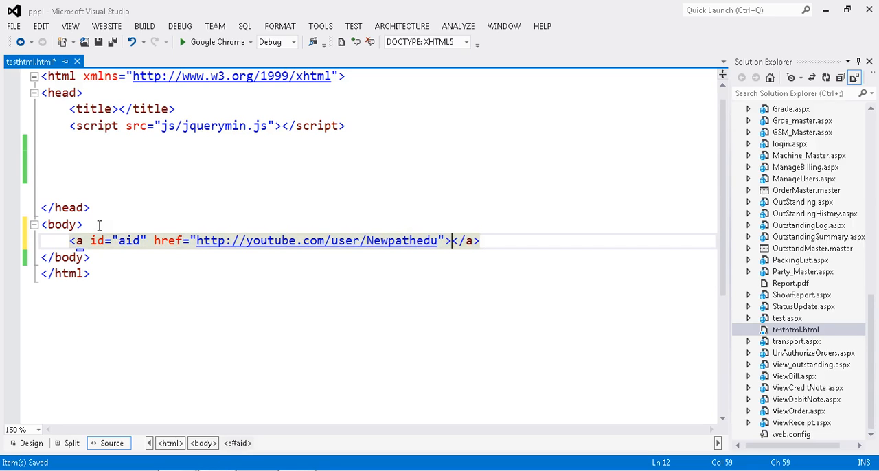
Give the anchor the link text "Go freelancer"
type("Go f")
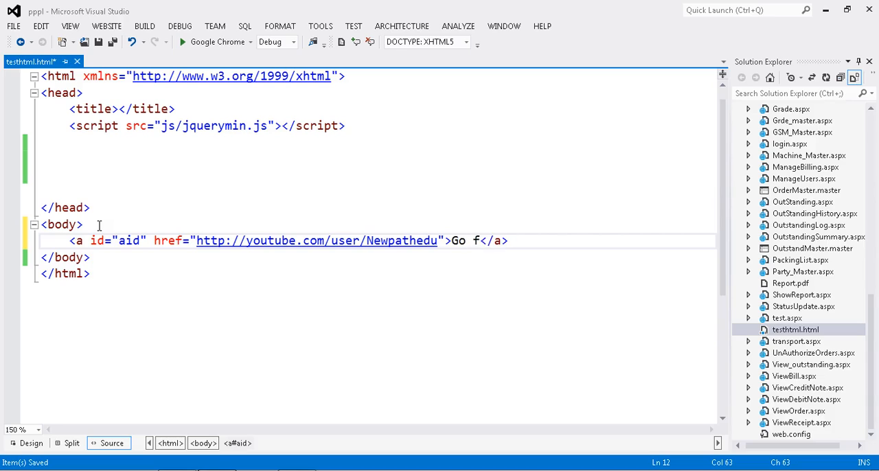
type("reelan")
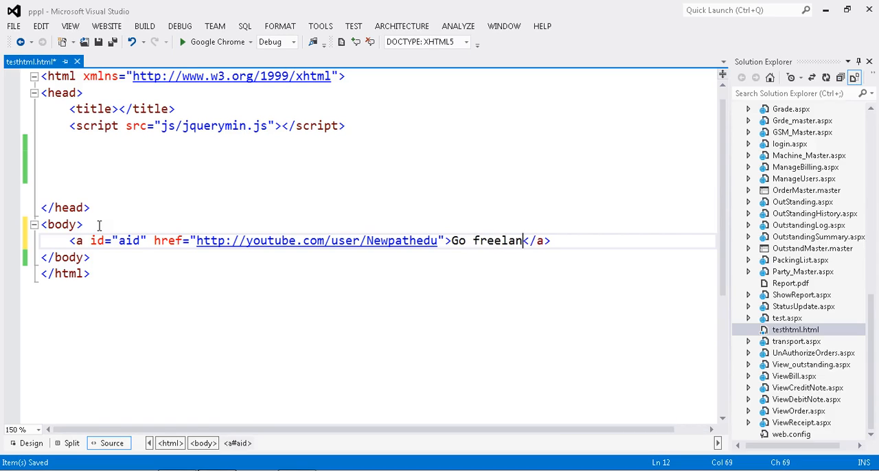
type("cer")
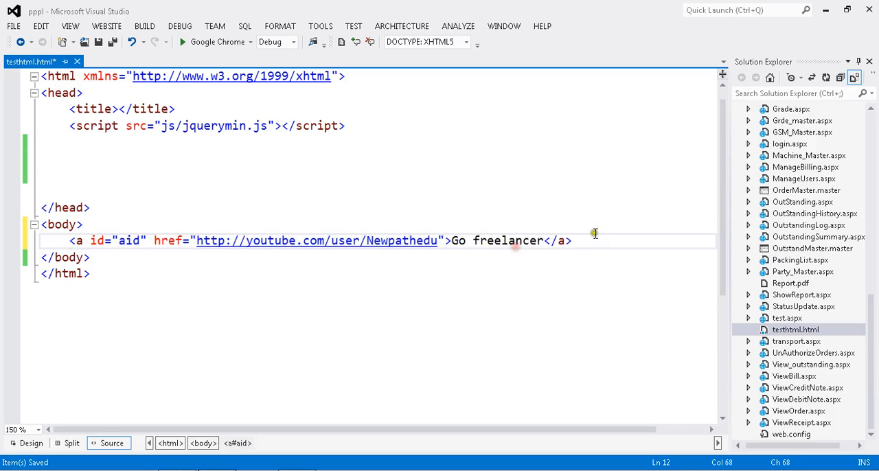
Add <button>Show href value</button> after the closing </a> and save the file
left_click(585, 241)
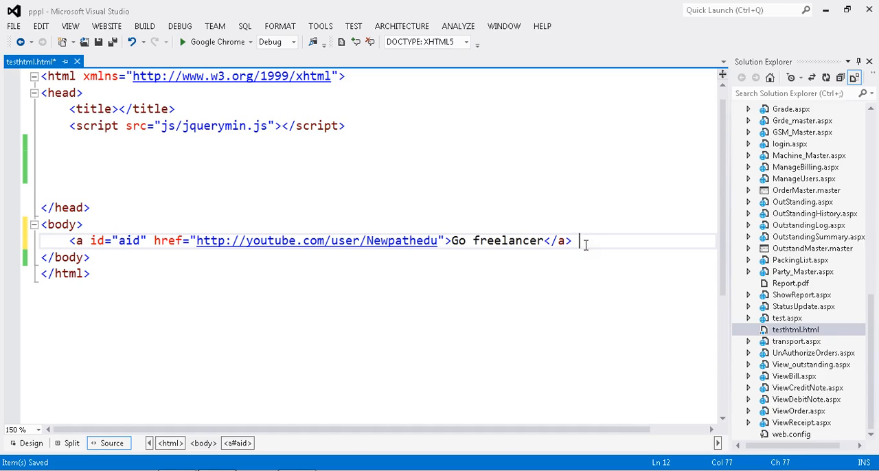
type("<b")
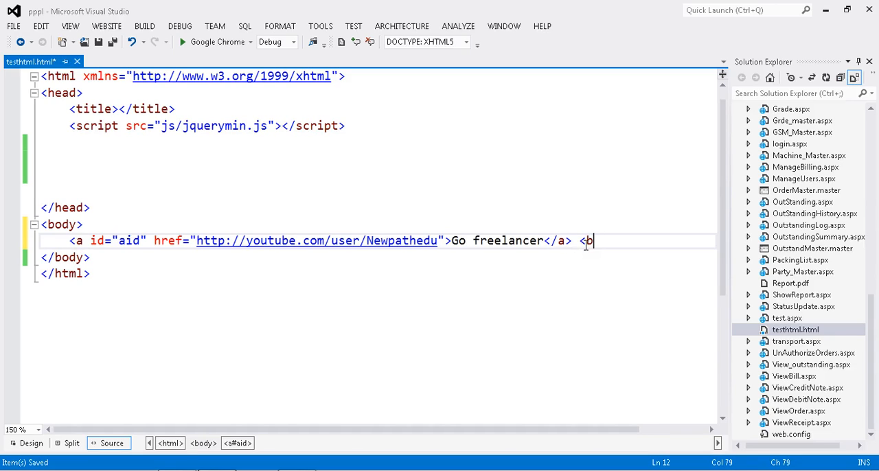
type("utton")
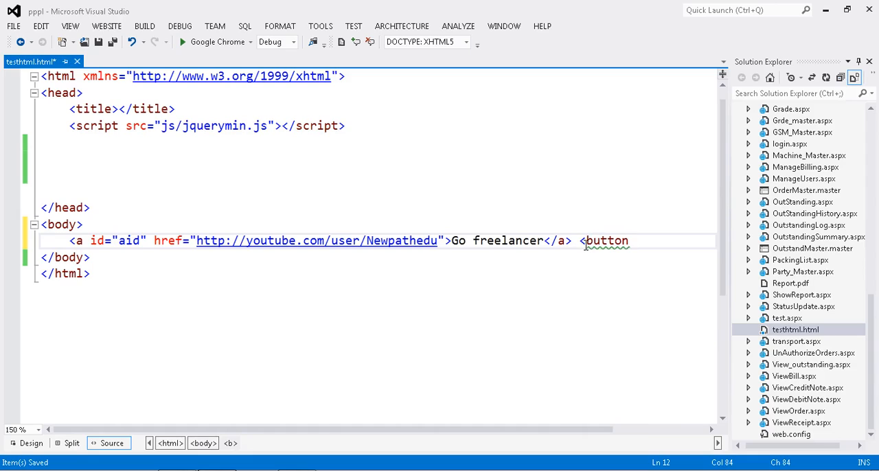
type(">Show </butto")
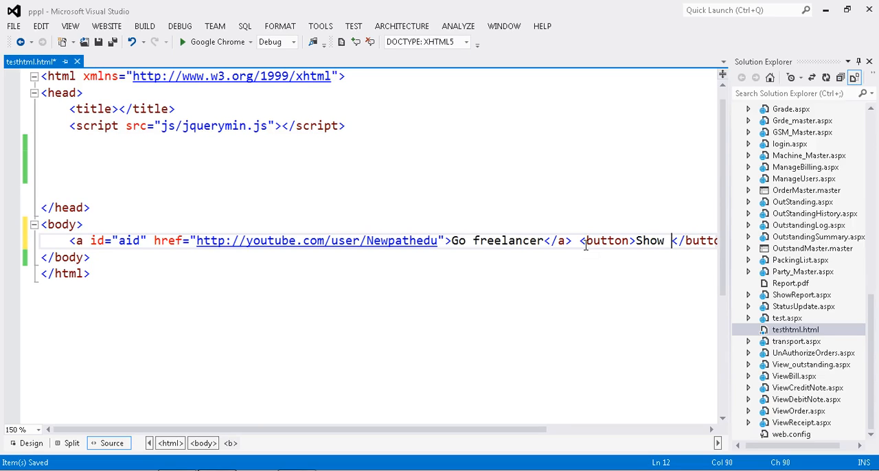
type("href value")
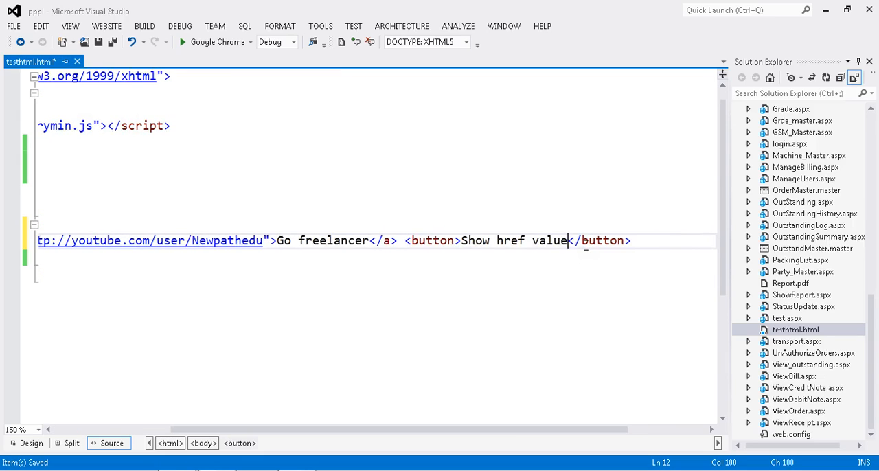
key("ctrl+s")
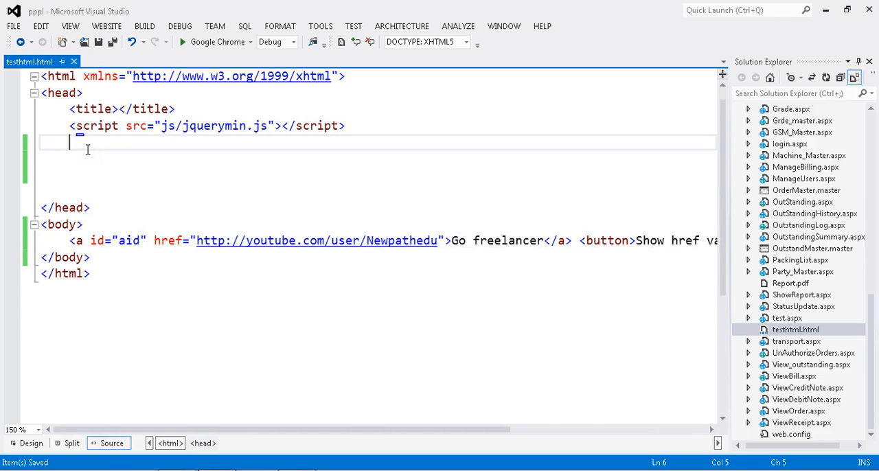
Add a <script type=""> block to hold the page's jQuery code
type("<sc")
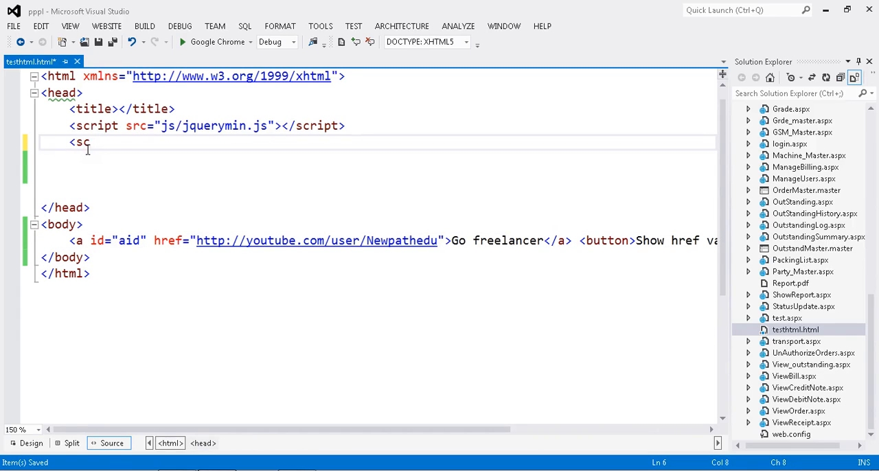
type("ript")
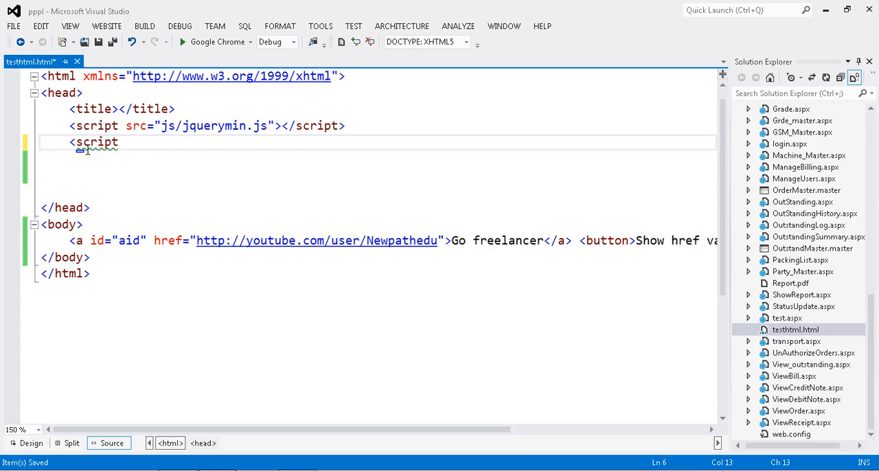
type("type=\"\"")
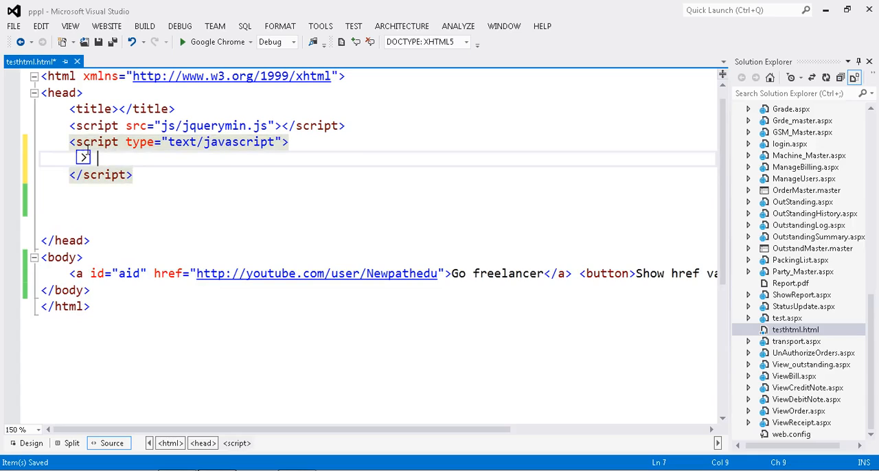
Write an empty $(document).ready(function () { }); handler inside the script
type("$(")
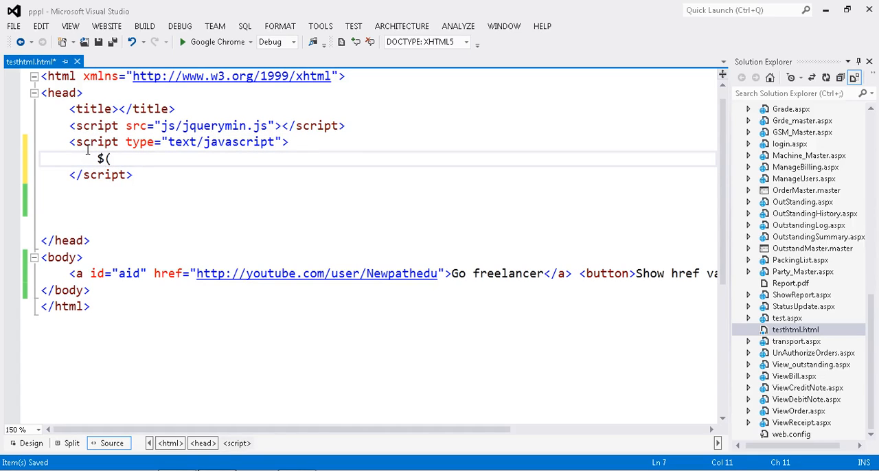
type("do")
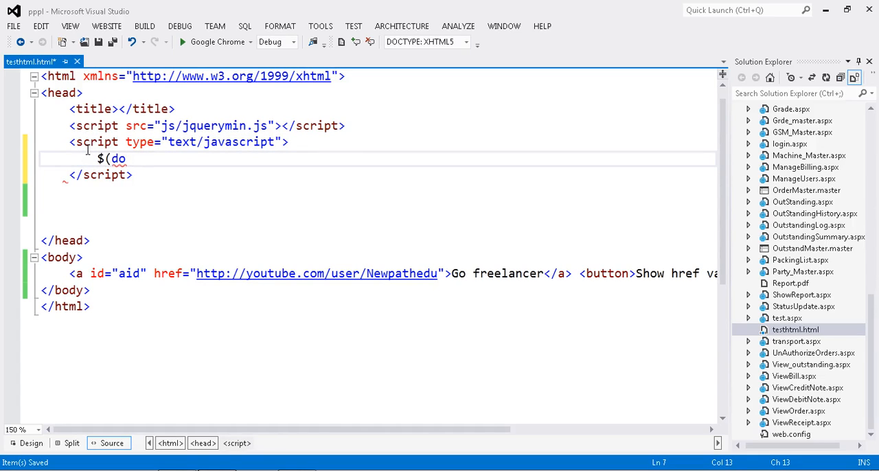
type("cument)")
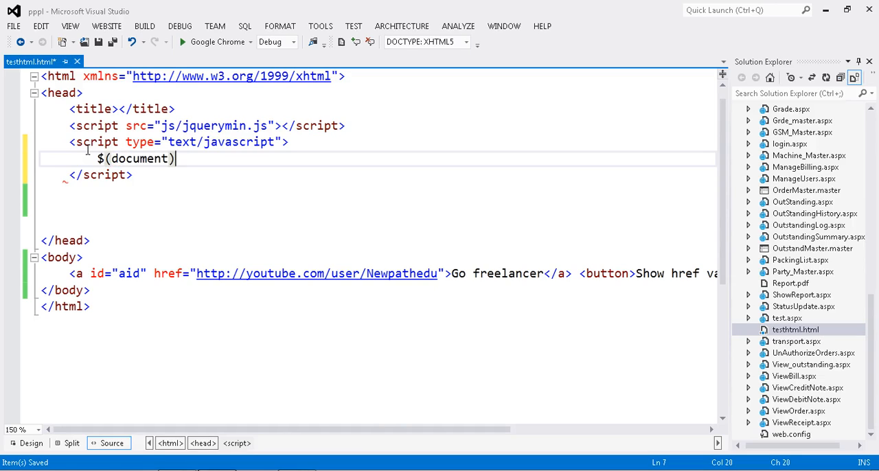
type(".re")
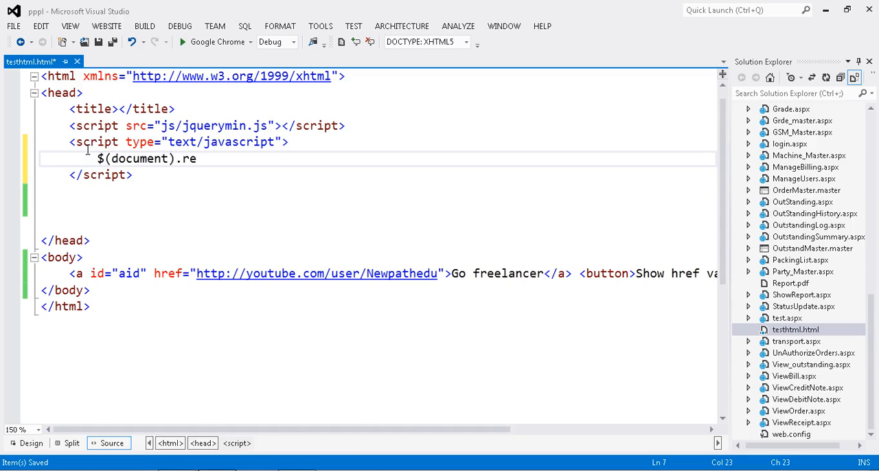
type("ady(f")
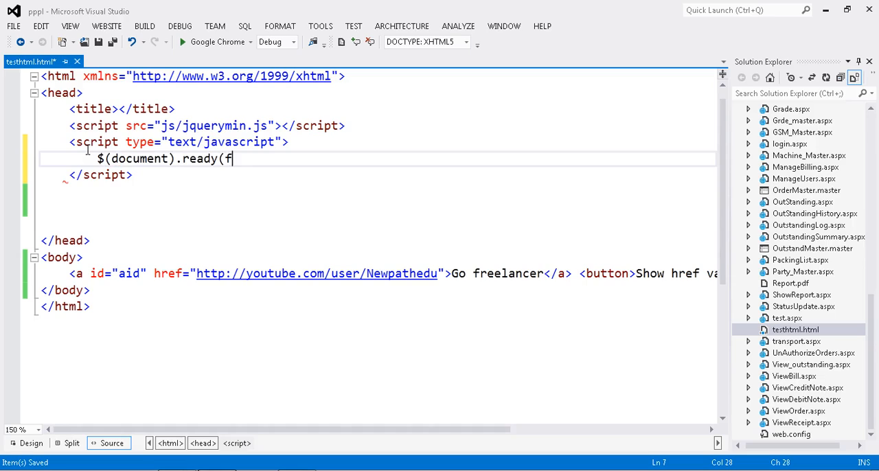
type("unction()")
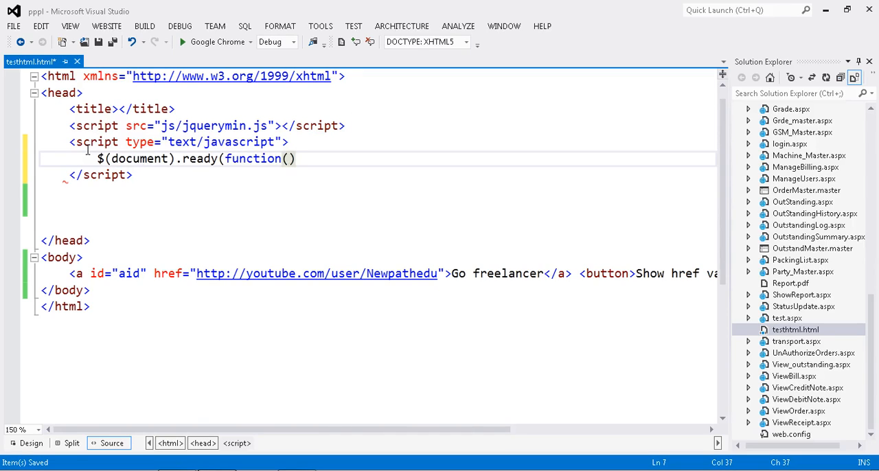
type("{};")
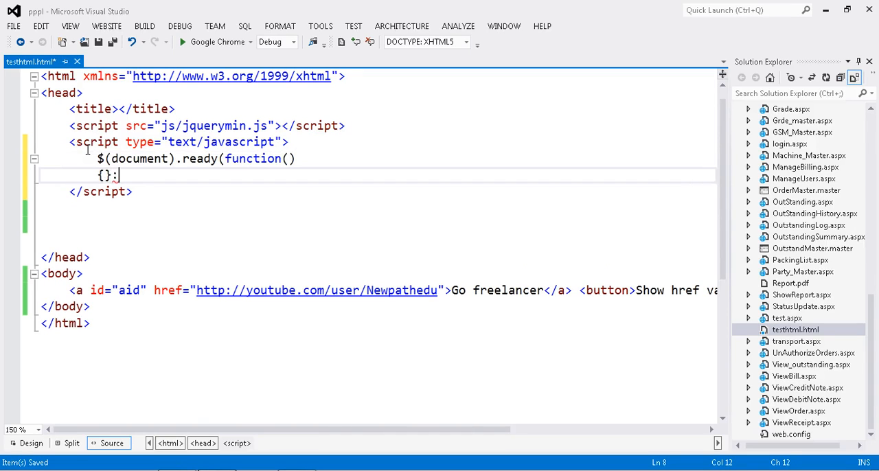
key("Backspace")
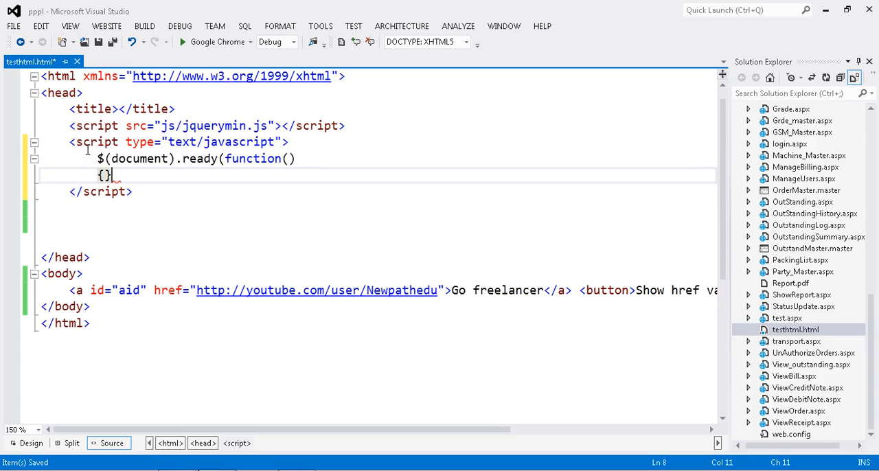
type(");")
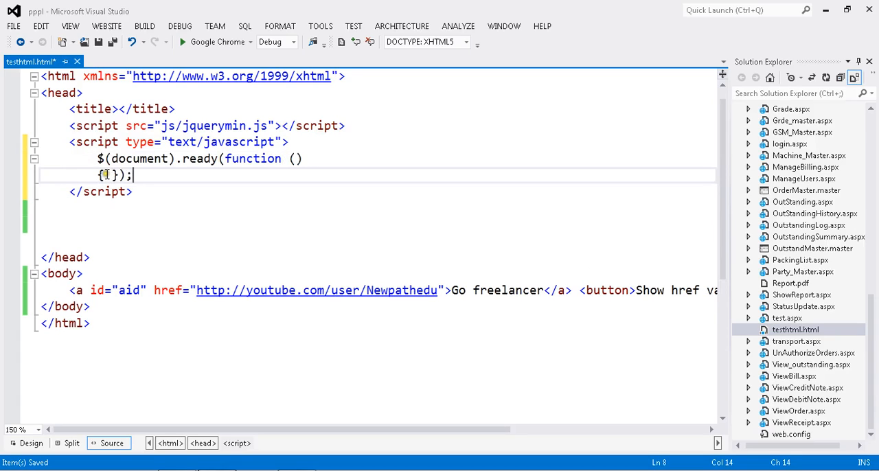
Write an empty $("button").click(function () { }) handler inside the ready handler
key("Enter")
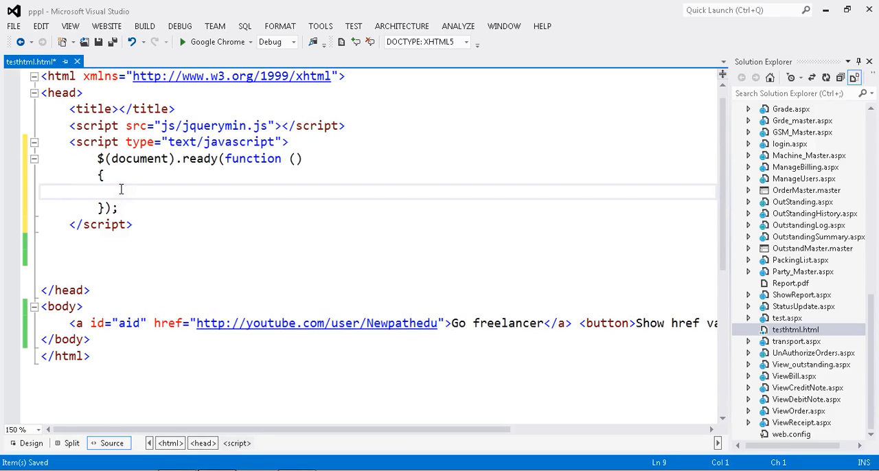
type("$(")
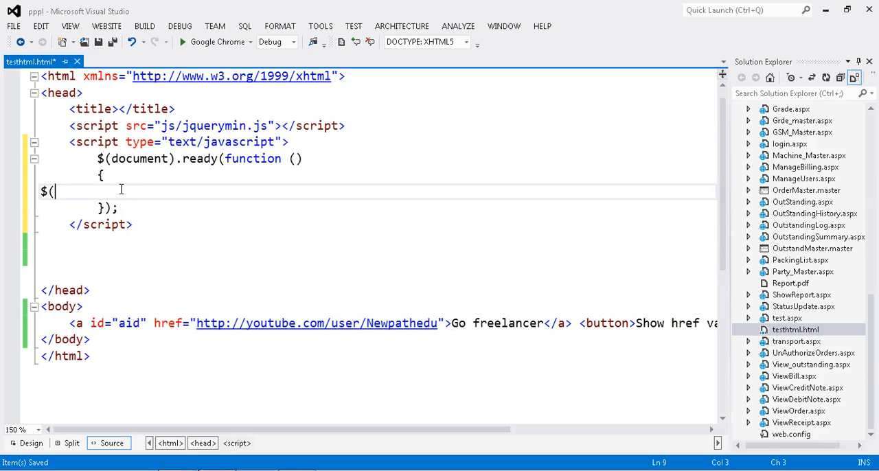
type("\"\"")
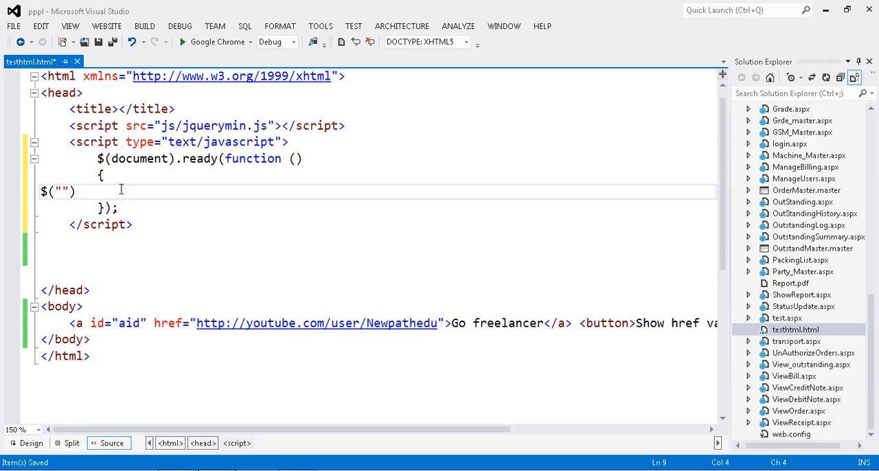
type("button")
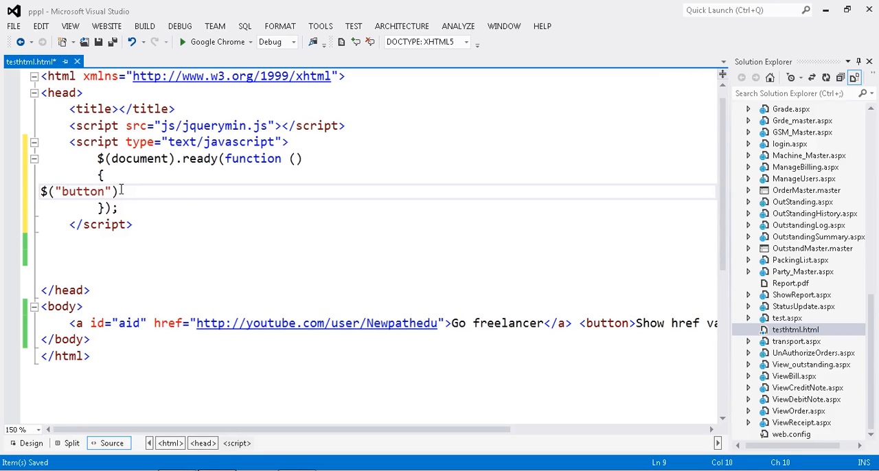
type(".c")
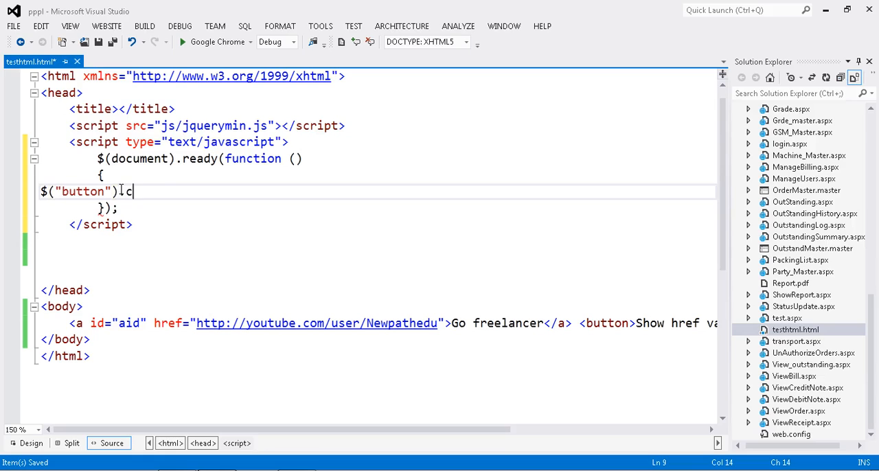
type("lick(")
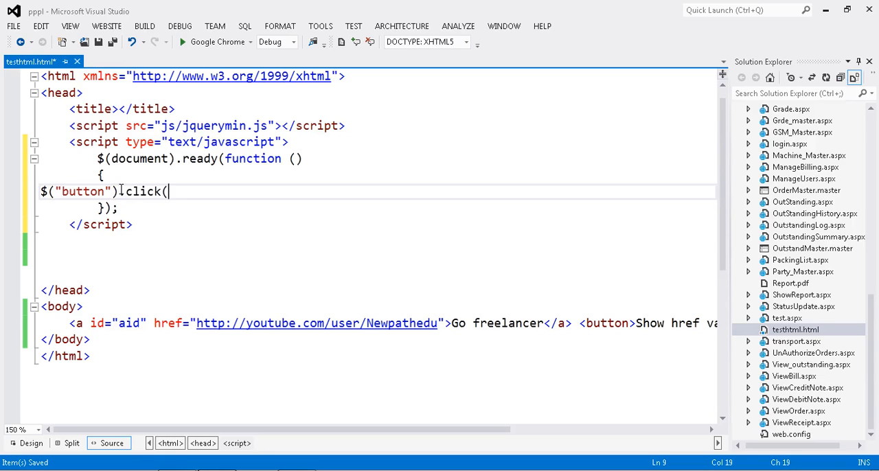
type("function (")
type("{ });")
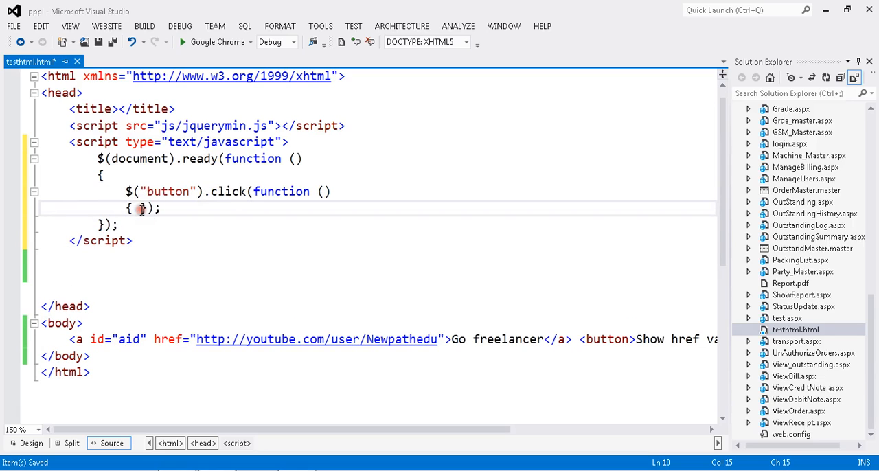
key("enter")
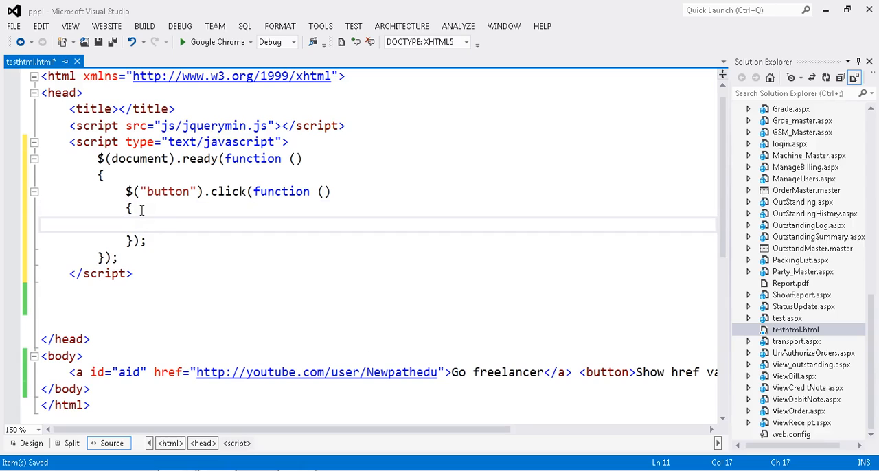
mouse_move(176, 224)
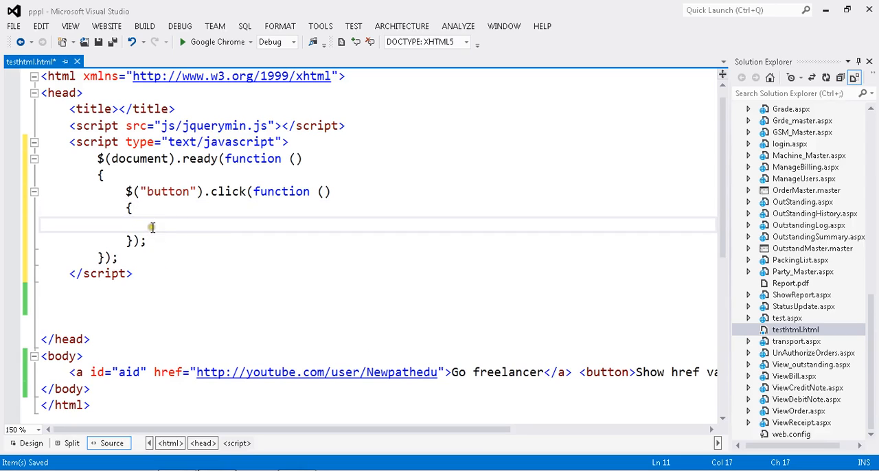
Write alert($("#aid").attr('href')); in the click handler and save the file
type("aler")
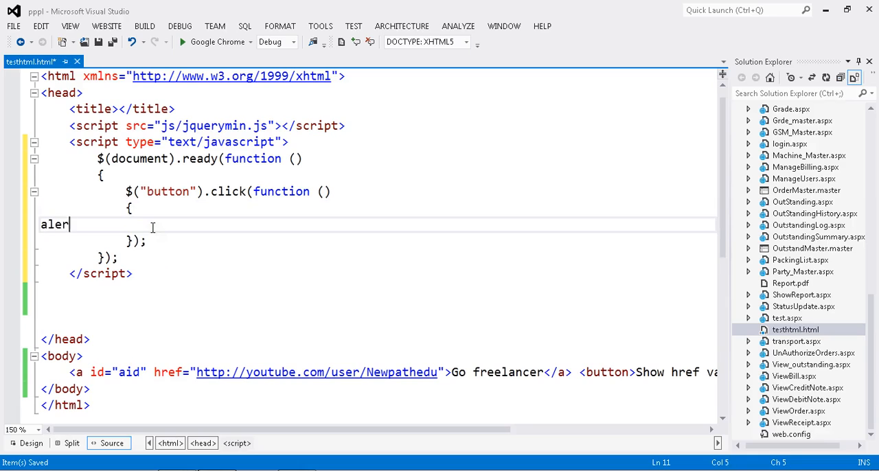
type("t()")
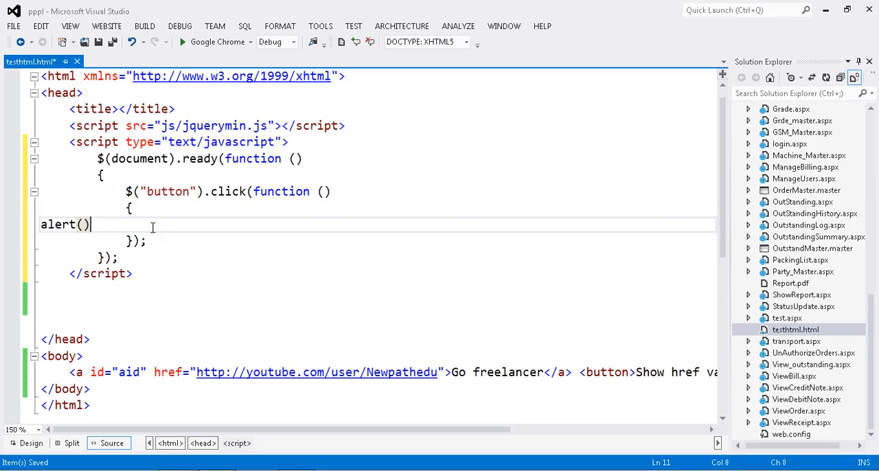
type("$(")
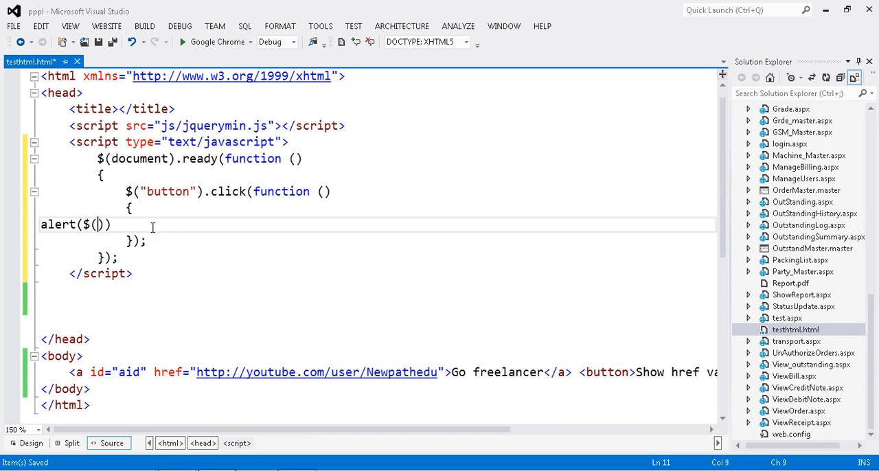
type("\"\"")
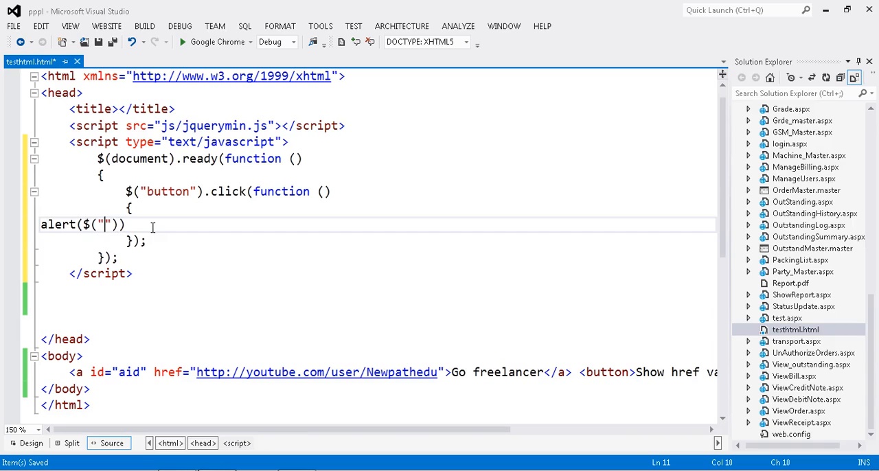
type("#")
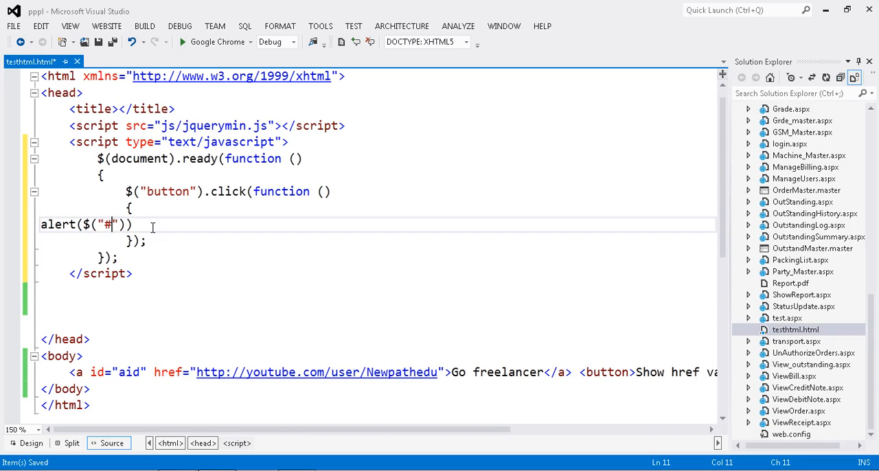
type("aid")
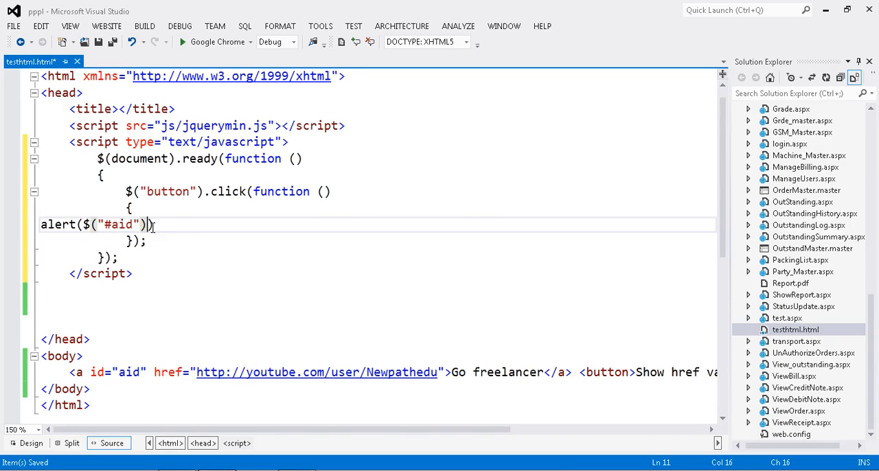
type(".att")
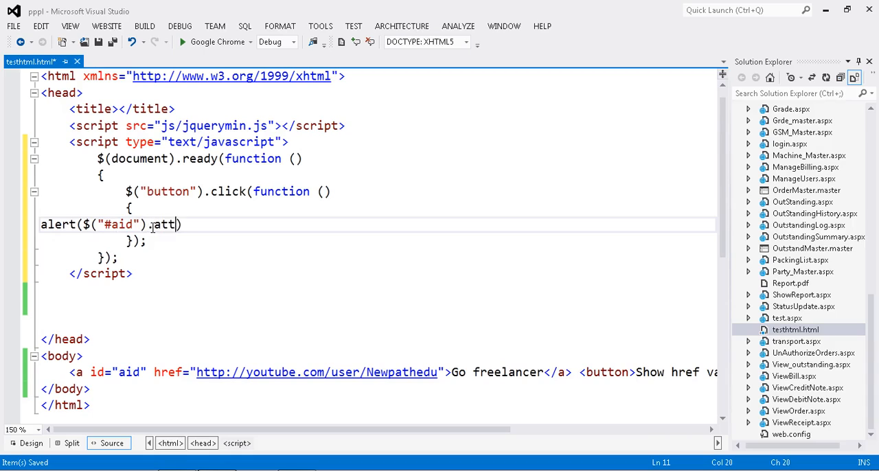
type("r()")
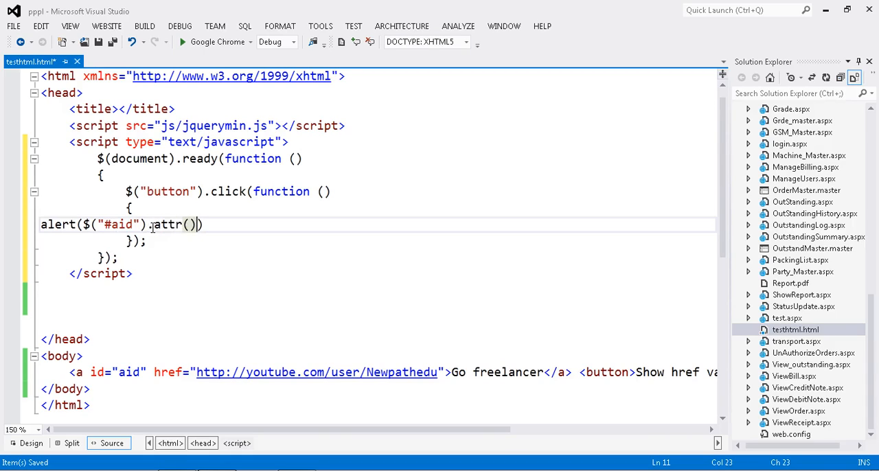
type("''")
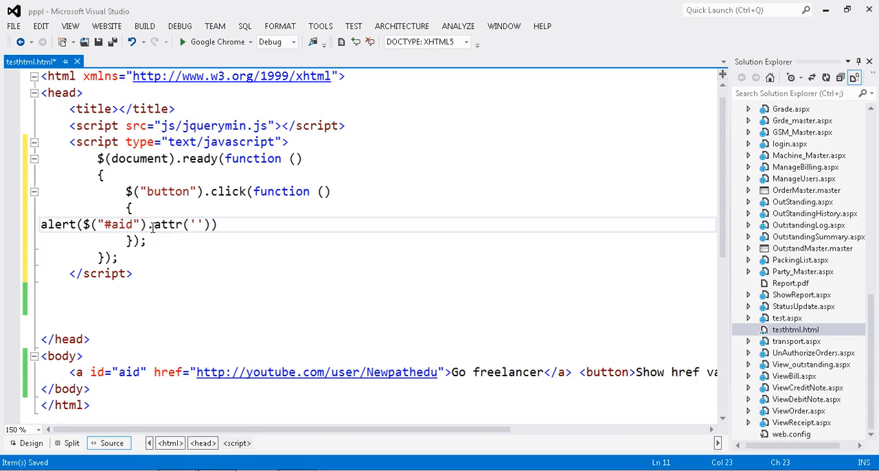
type("href")
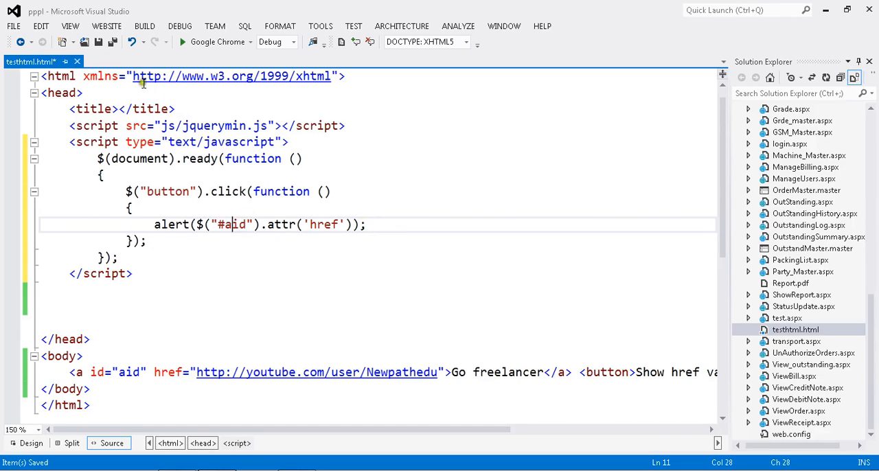
key("ctrl+s")
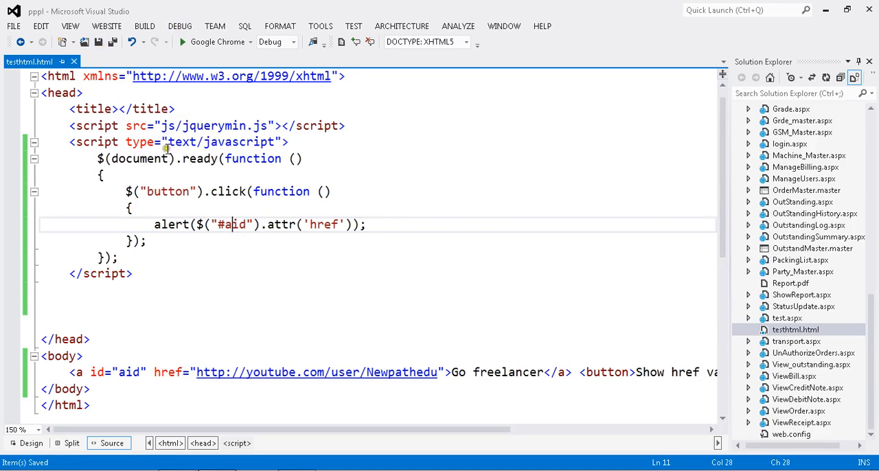
mouse_move(170, 209)
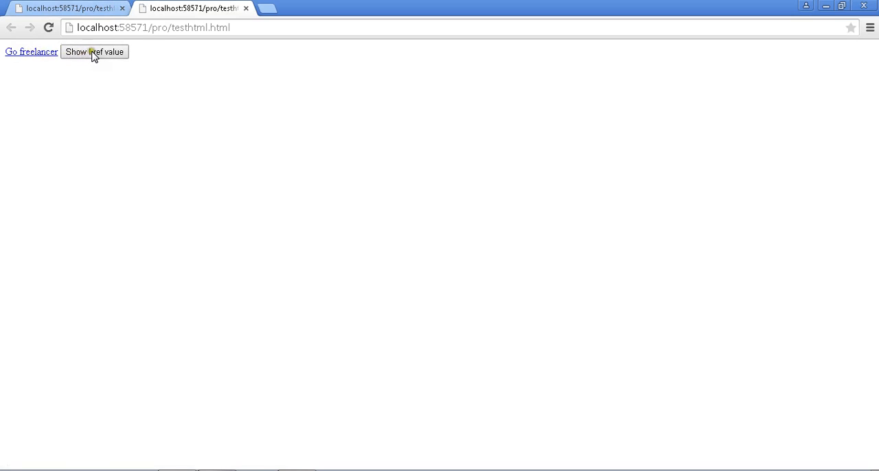
Trigger the button's href alert, dismiss it with OK, then trigger it again
left_click(94, 52)
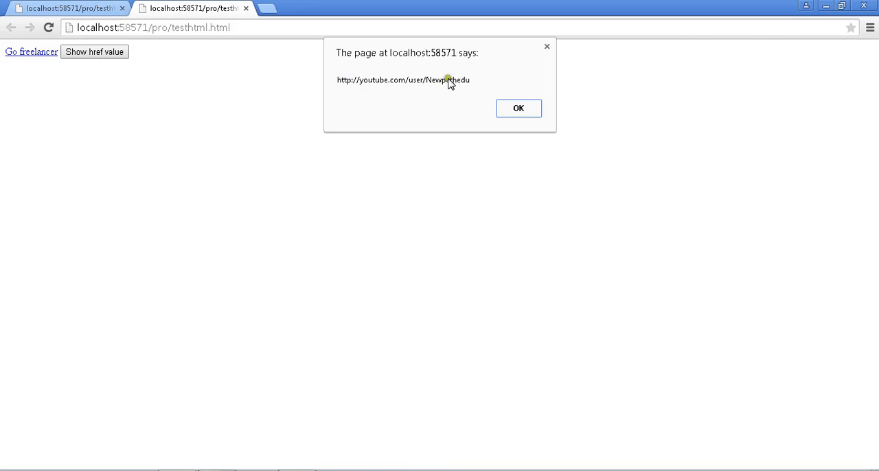
left_click(519, 107)
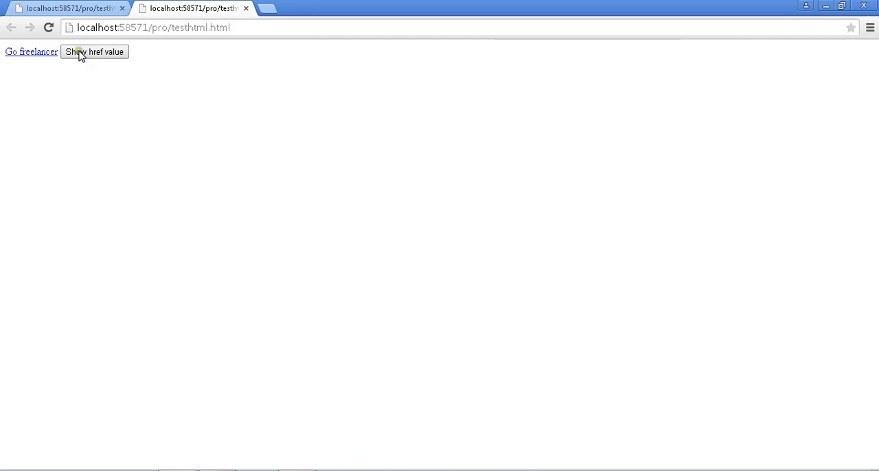
left_click(93, 52)
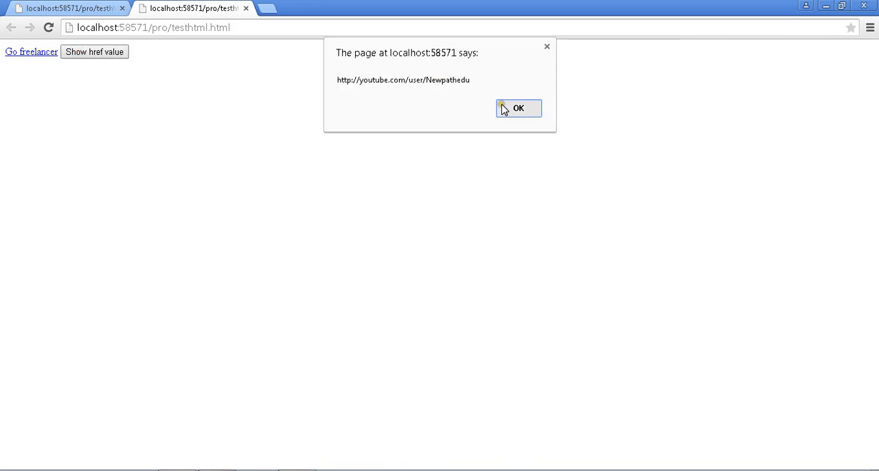